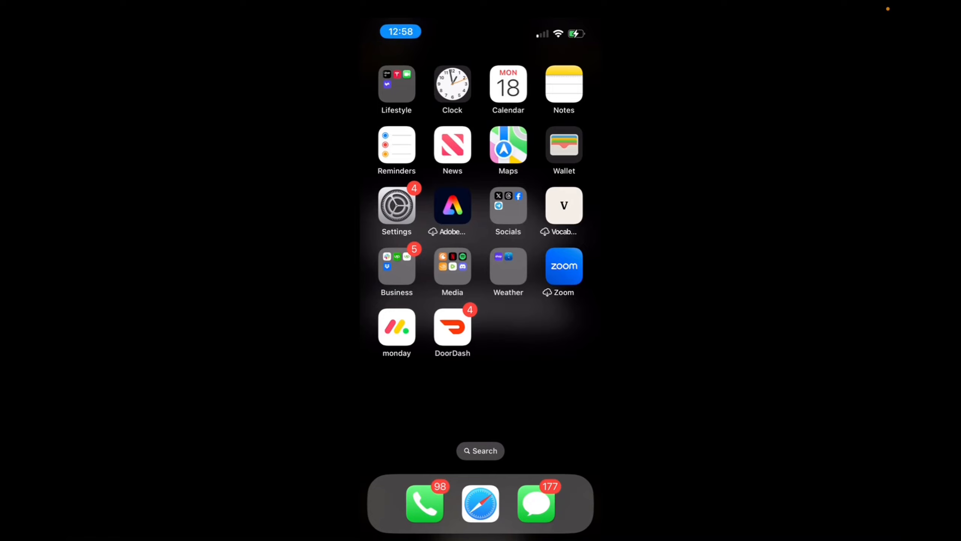
- Reach the Text Replacement list via Settings > General > Keyboard, showing the existing 'omw' shortcut
left_click(396, 205)
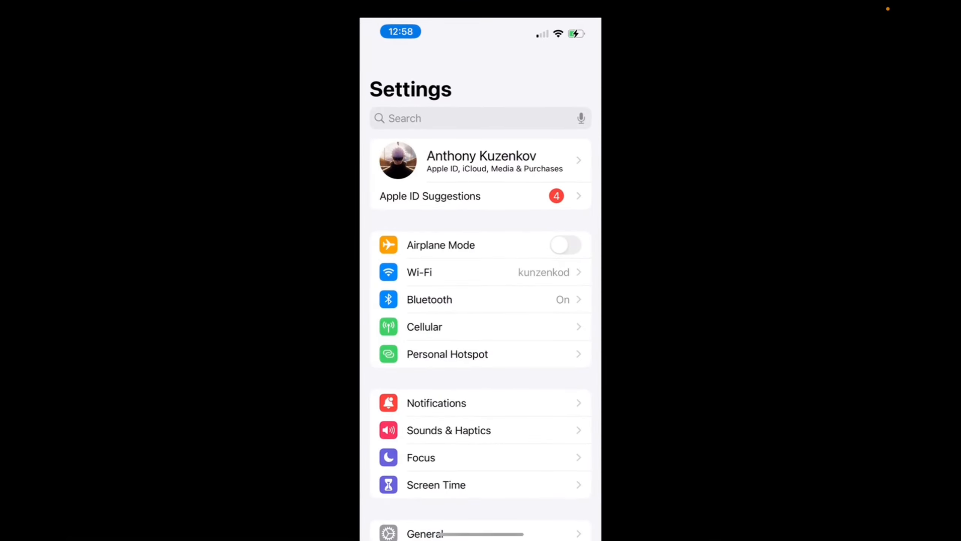
scroll("down", 3)
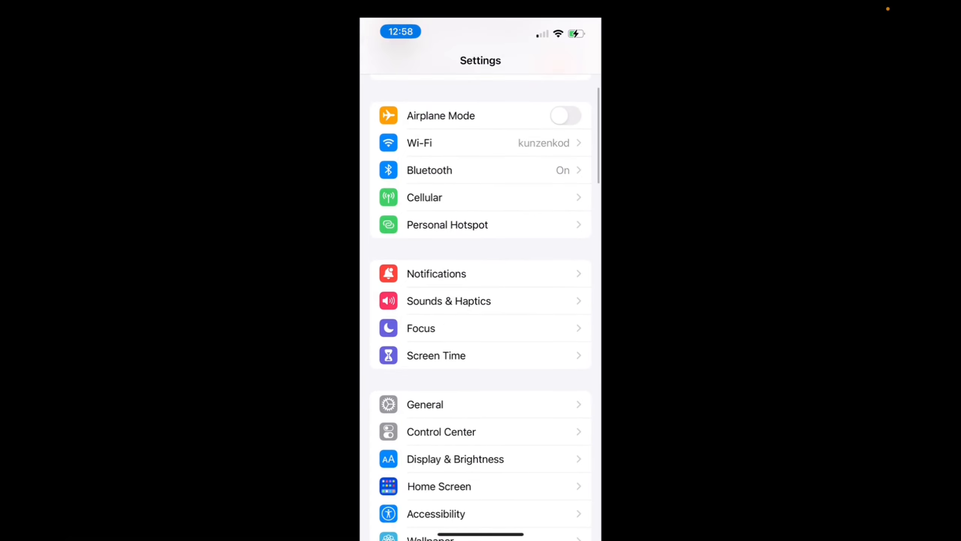
left_click(425, 404)
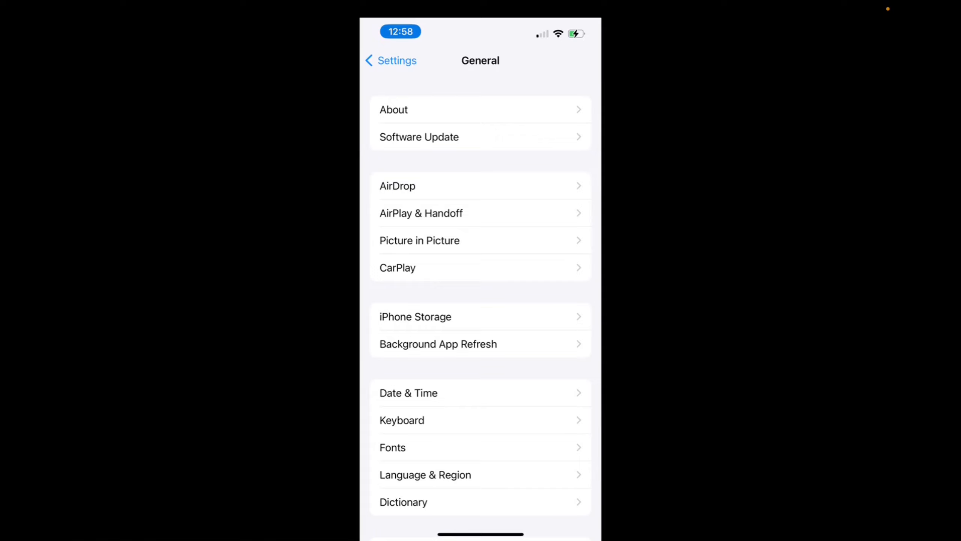
left_click(402, 420)
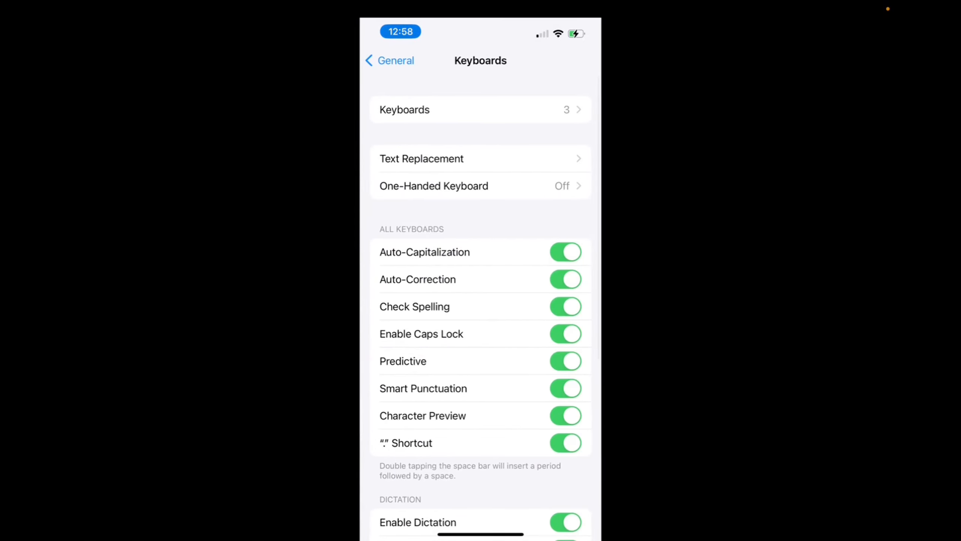
left_click(422, 158)
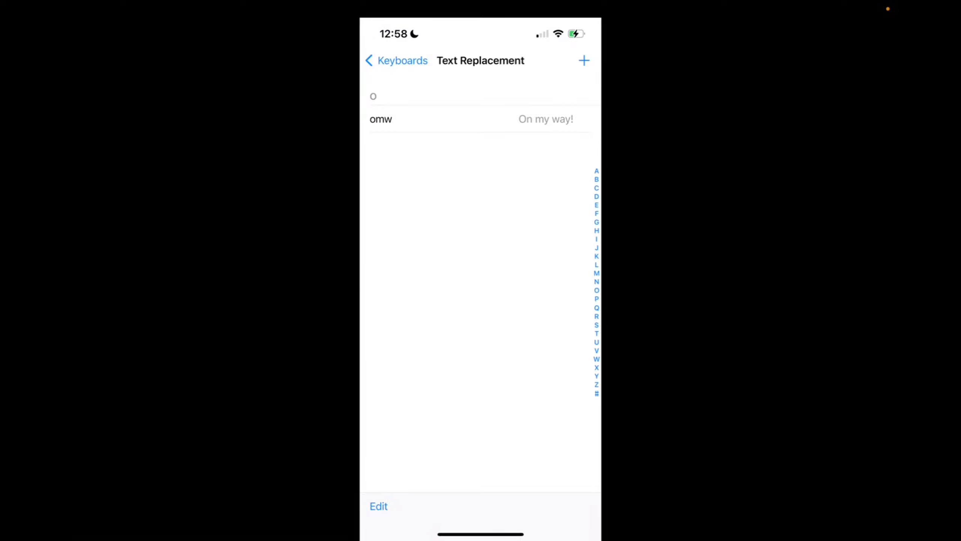
- Add a new replacement with phrase 'that's fire dude' and shortcut 'tfd', then save it
left_click(582, 60)
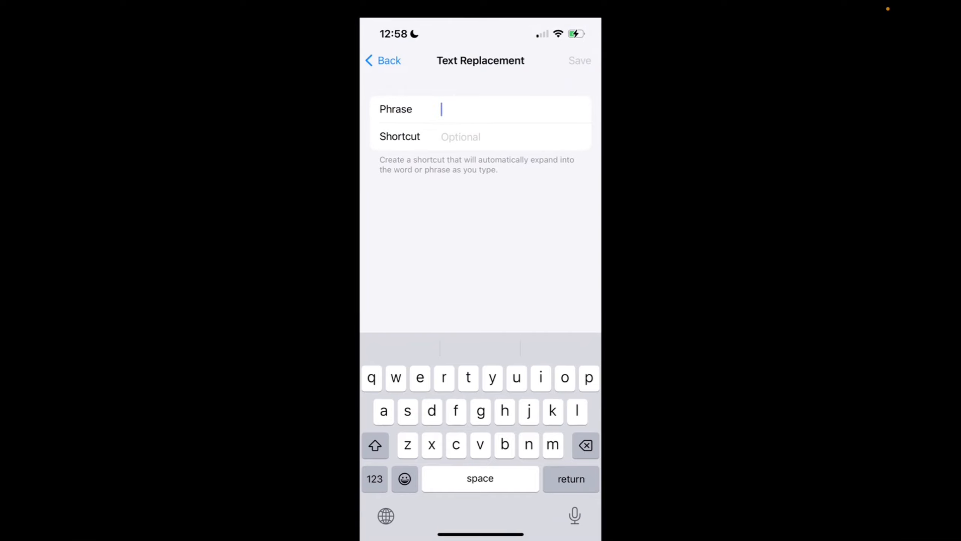
type("thats")
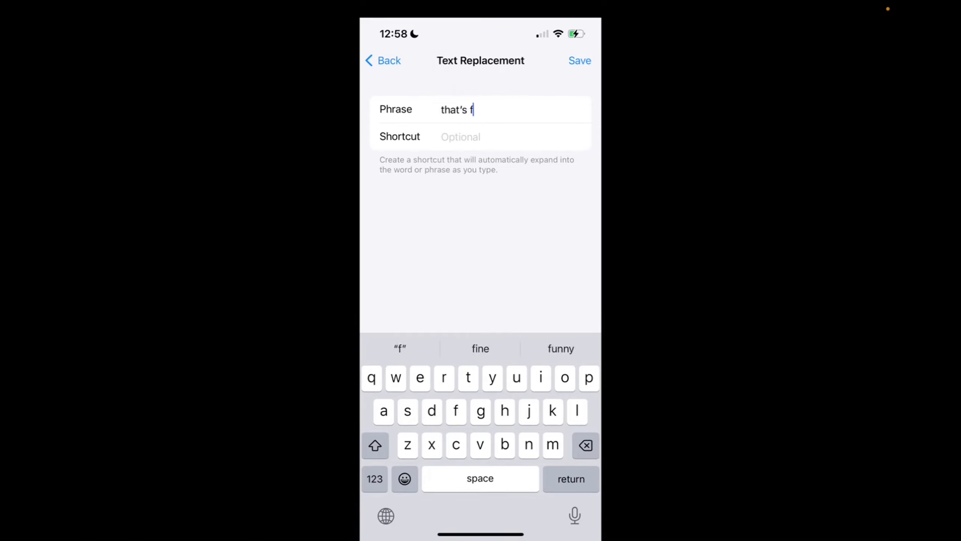
type("ire dude")
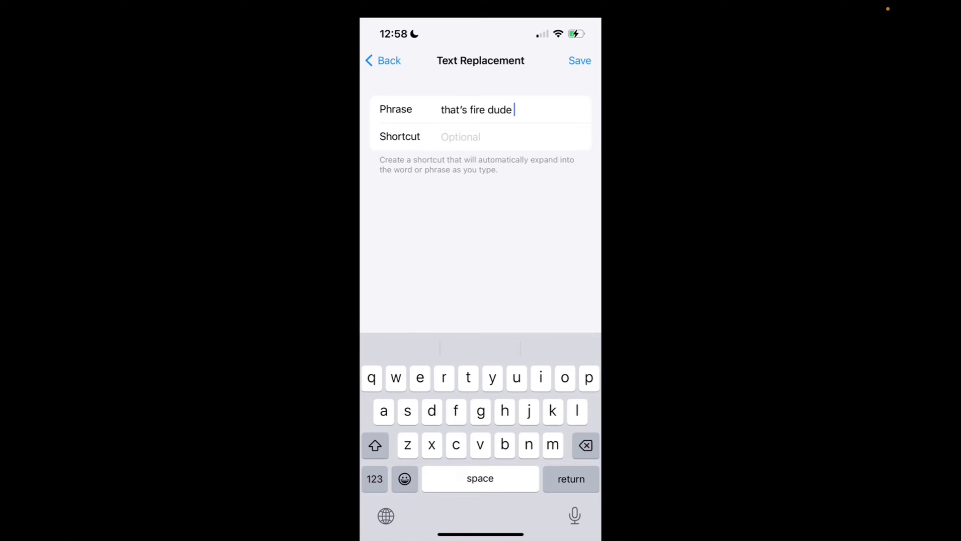
left_click(459, 136)
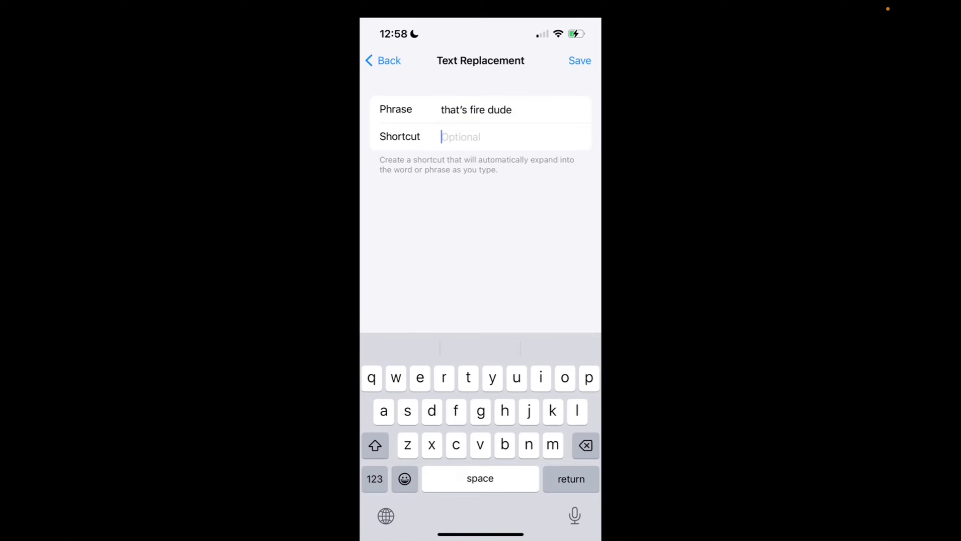
type("tfd")
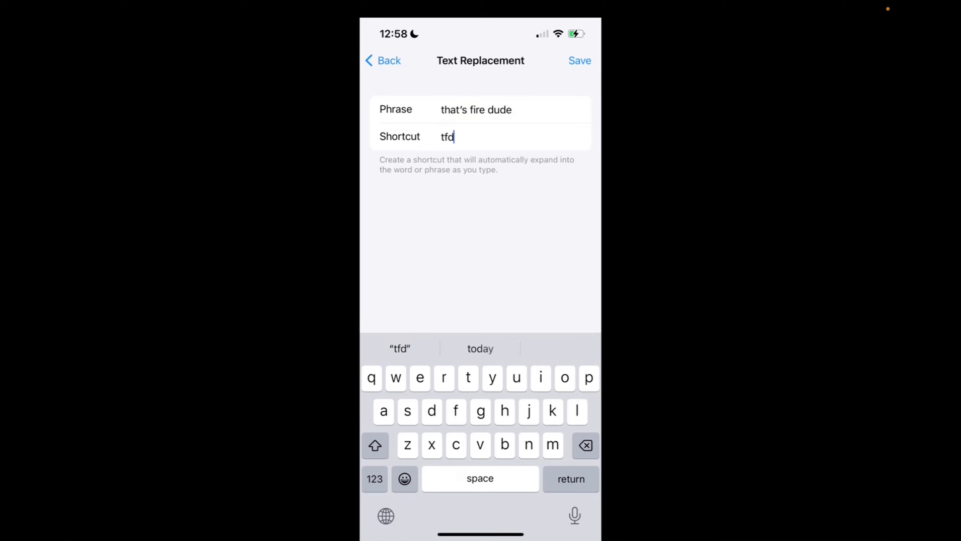
left_click(579, 60)
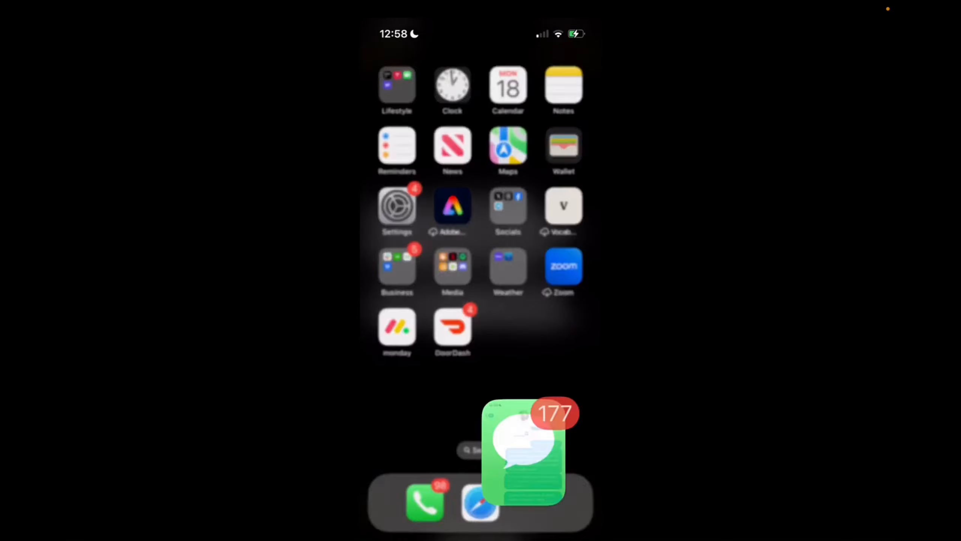
- In the conversation with Danny, expand typed 'Tfd' into 'That's fire dude' via the predictive suggestion
left_click(523, 452)
type("Tfd")
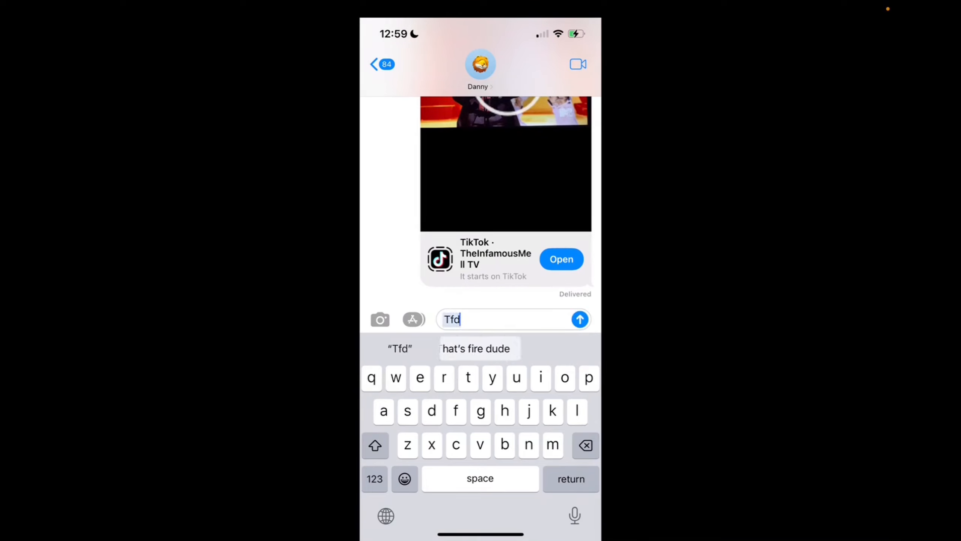
left_click(479, 349)
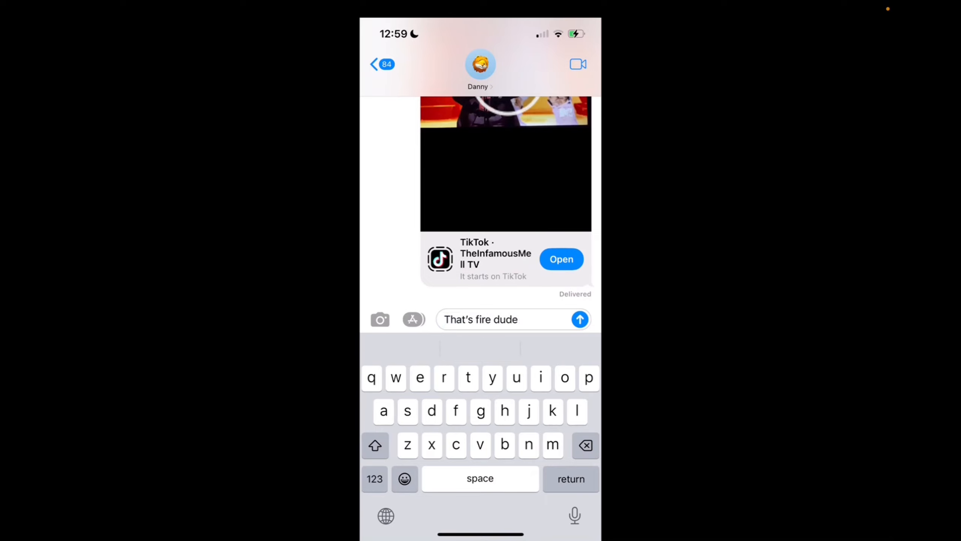